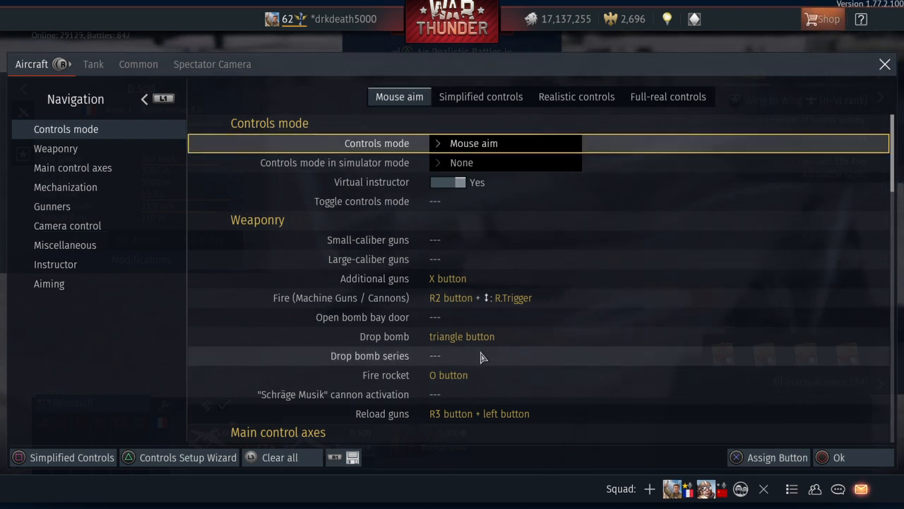
{"action": "mouse_move", "coordinate": [507, 154]}
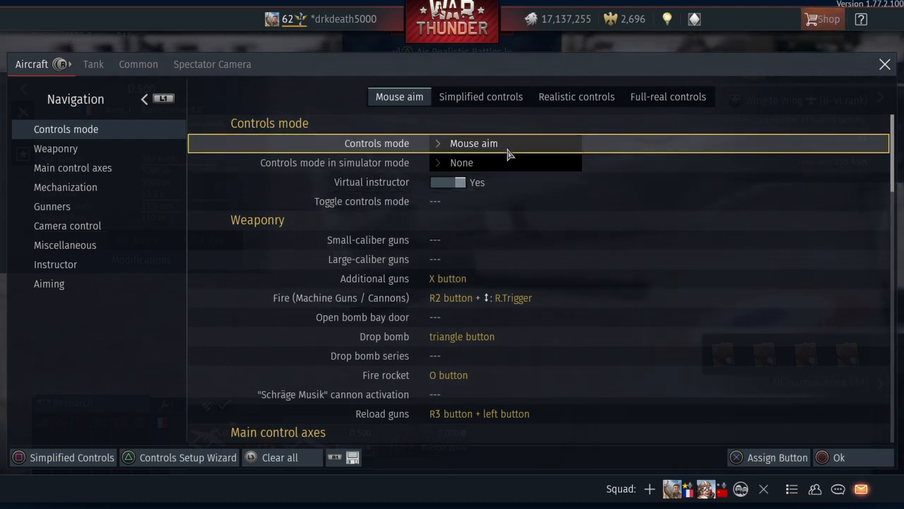
{"action": "mouse_move", "coordinate": [556, 144]}
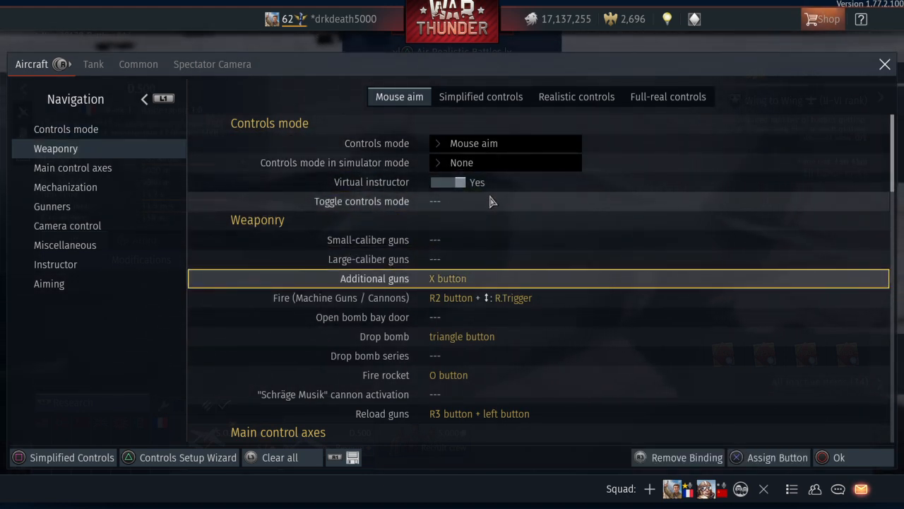
- Open the Fire (Machine Guns / Cannons) axis settings: R.Trigger, 1.25 multiplier, no dead zone
{"action": "left_click", "coordinate": [494, 298]}
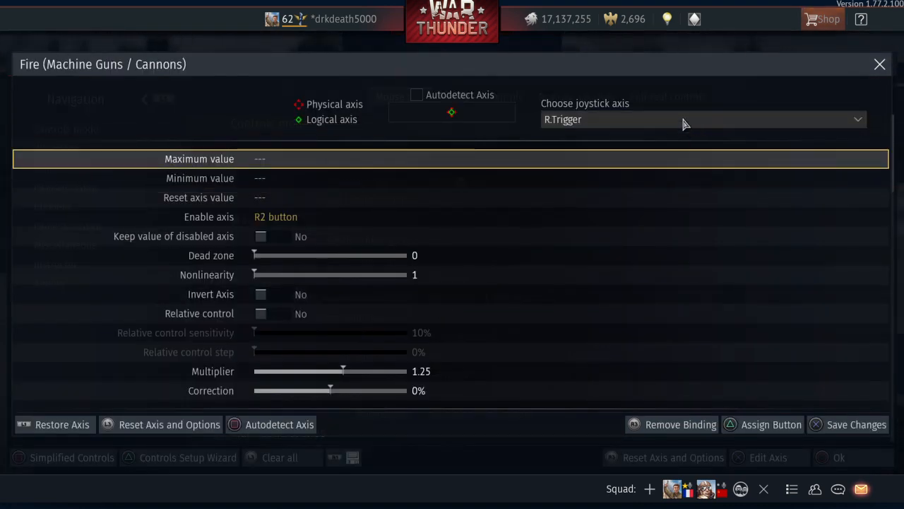
{"action": "mouse_move", "coordinate": [480, 294]}
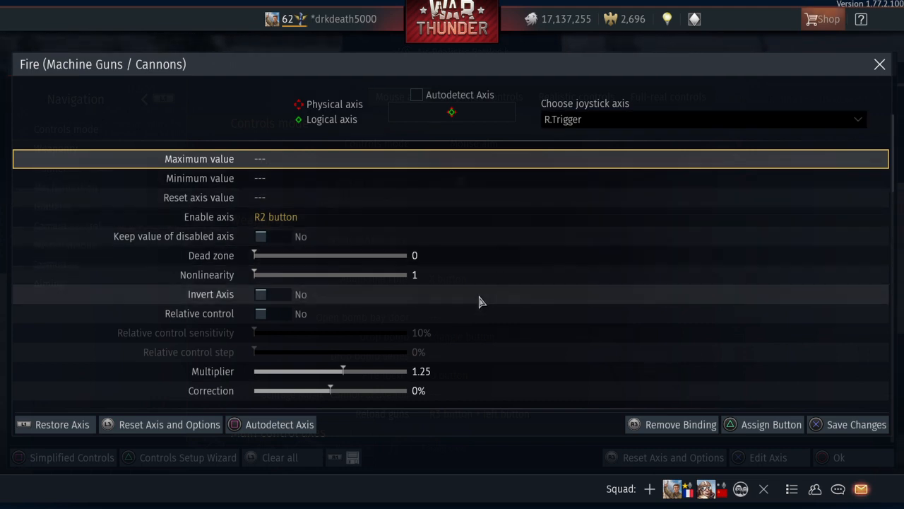
{"action": "mouse_move", "coordinate": [502, 250]}
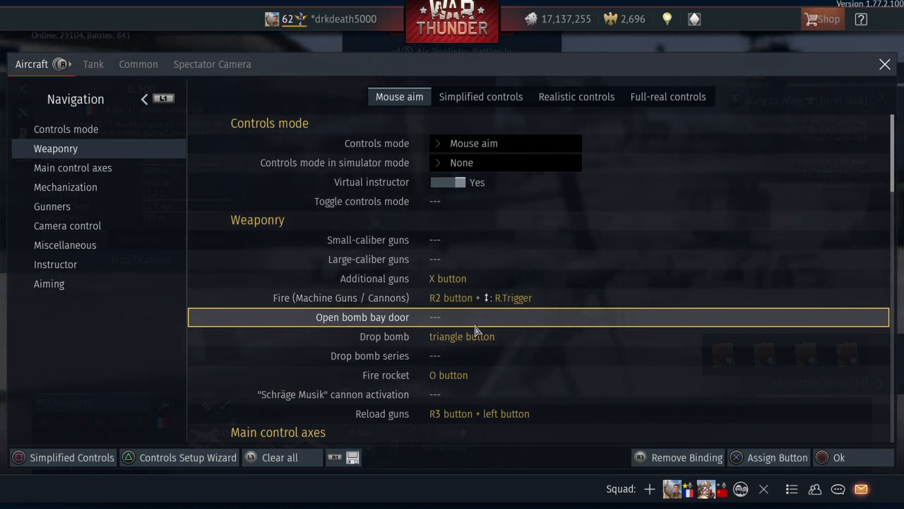
{"action": "mouse_move", "coordinate": [459, 316]}
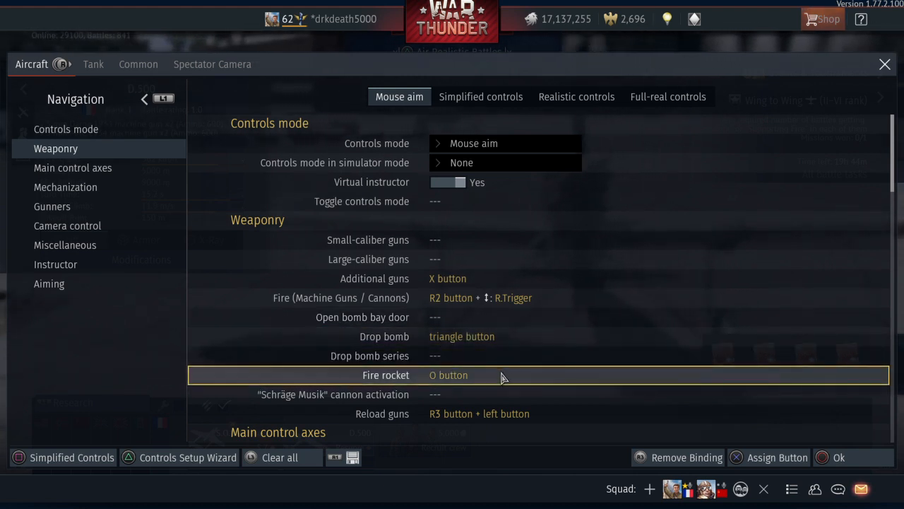
{"action": "mouse_move", "coordinate": [533, 382]}
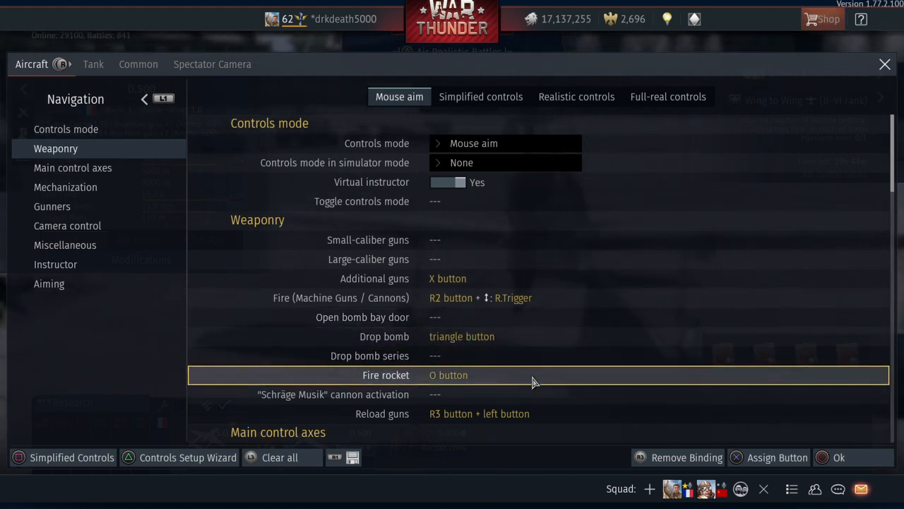
- Return to the Weaponry bindings list, showing O button for rockets and R3 plus left for reload
{"action": "left_click", "coordinate": [73, 168]}
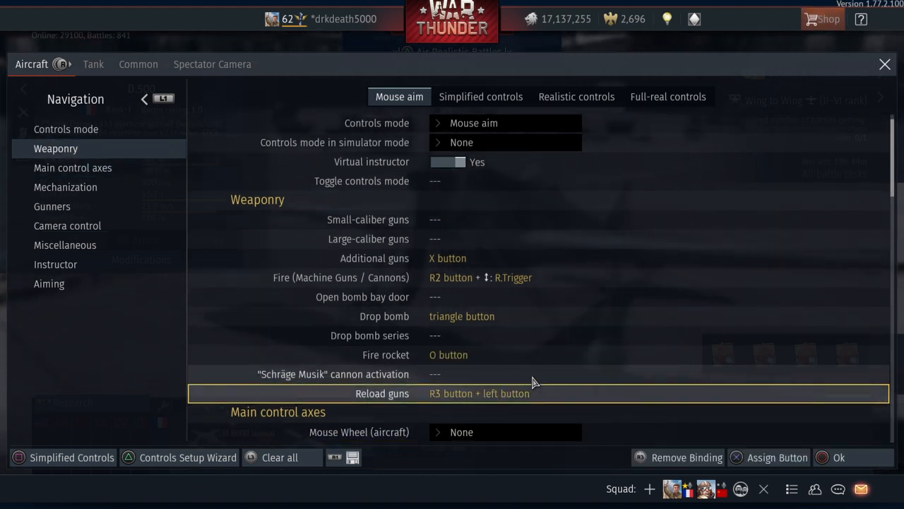
{"action": "mouse_move", "coordinate": [521, 406]}
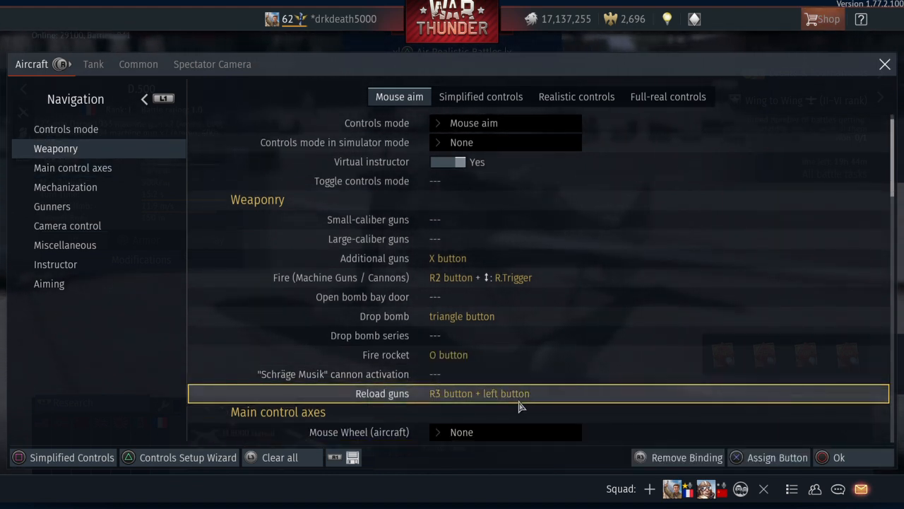
- Go to Main control axes and scroll down to the Throttle axis entry
{"action": "left_click", "coordinate": [73, 168]}
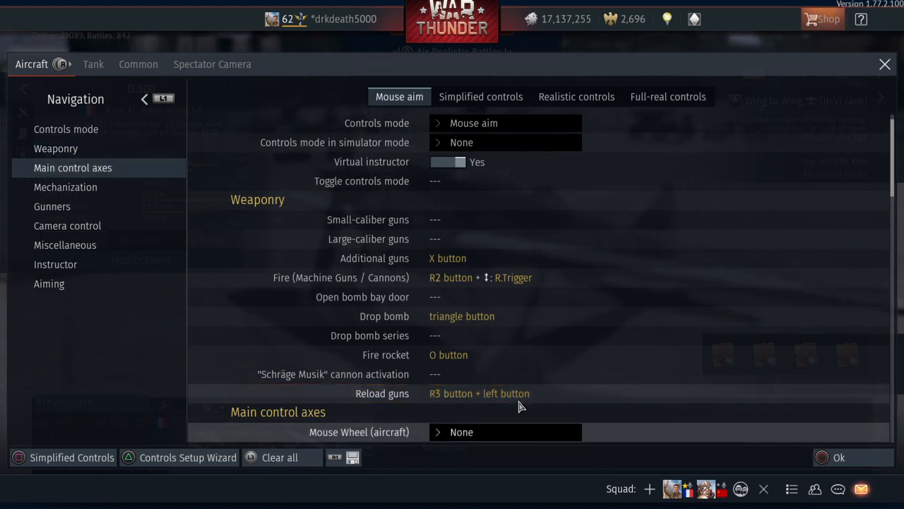
{"action": "scroll", "scroll_direction": "down", "scroll_amount": 3}
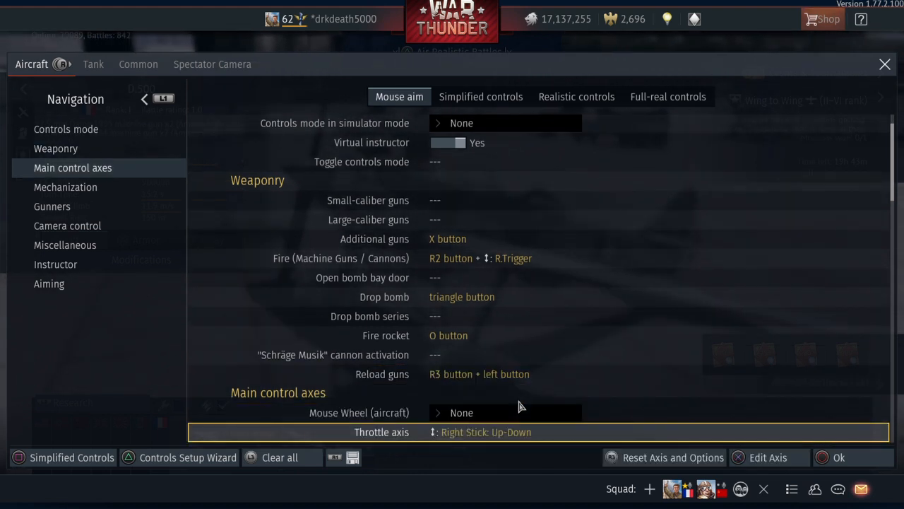
{"action": "scroll", "scroll_direction": "down", "scroll_amount": 3}
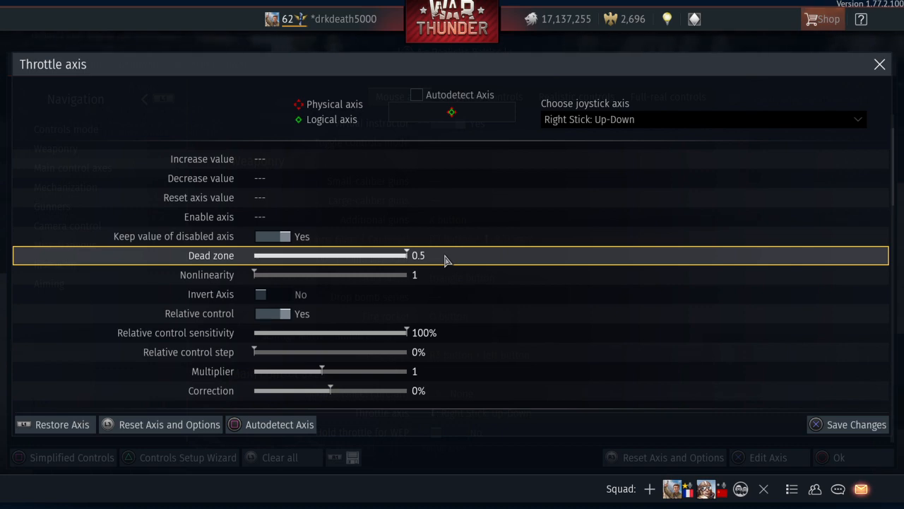
- Save the Throttle axis settings of Right Stick Up-Down with 0.5 dead zone
{"action": "left_click", "coordinate": [703, 119]}
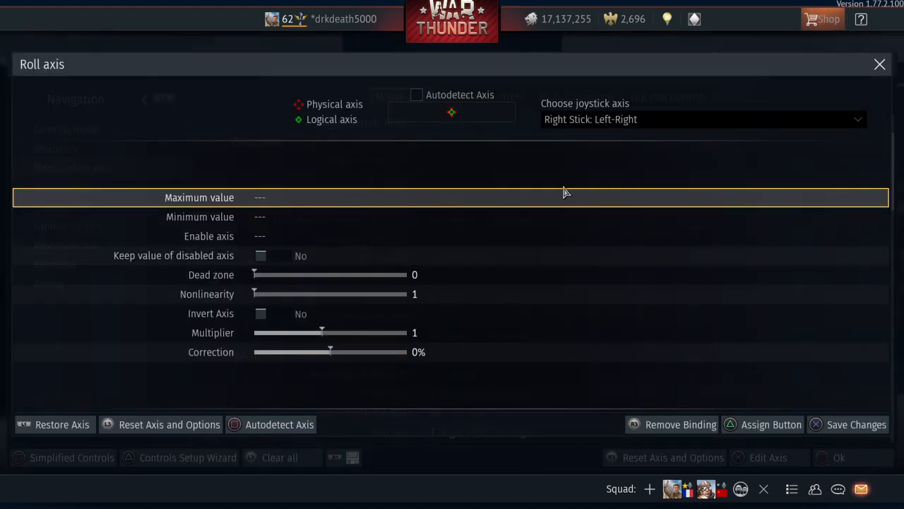
{"action": "mouse_move", "coordinate": [633, 146]}
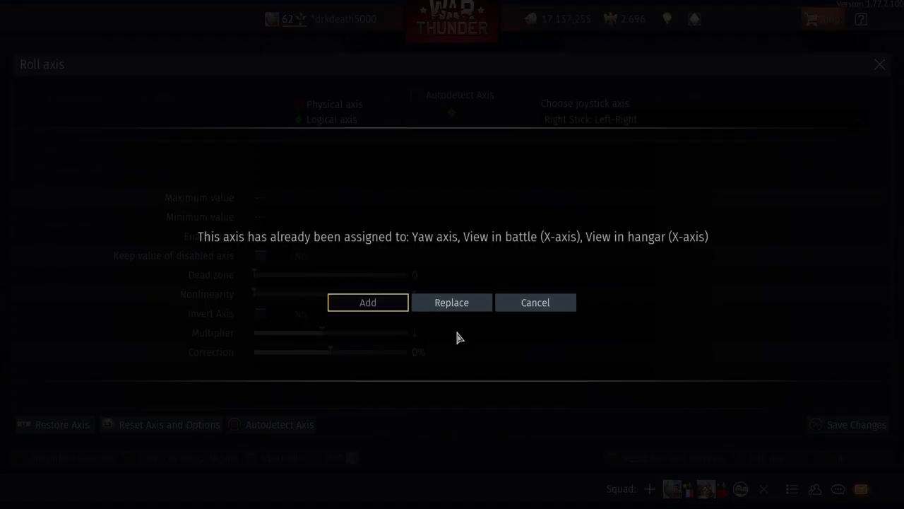
- Resolve the duplicate Roll axis assignment prompt for Right Stick Left-Right
{"action": "left_click", "coordinate": [535, 303]}
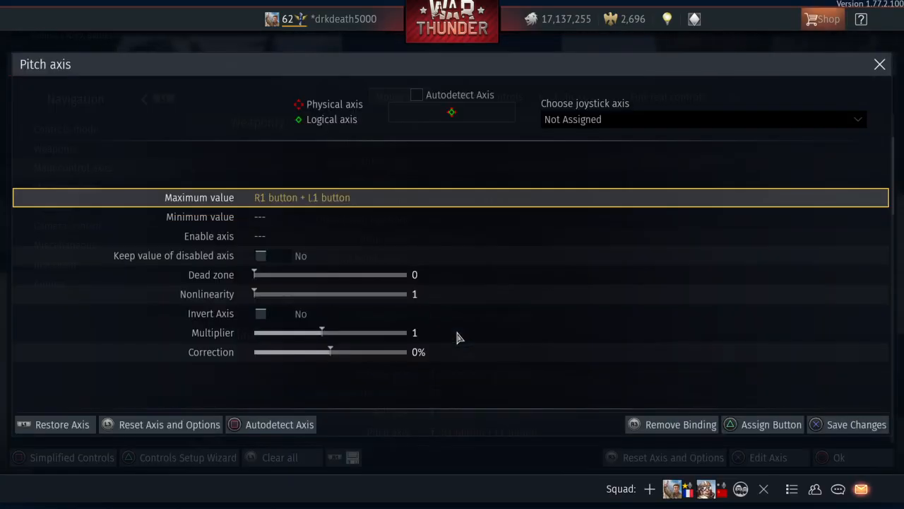
{"action": "mouse_move", "coordinate": [523, 146]}
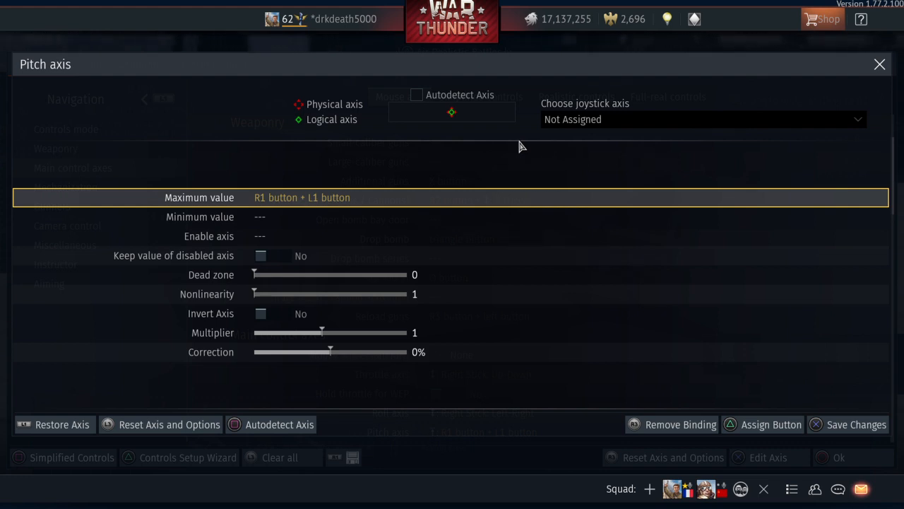
{"action": "mouse_move", "coordinate": [305, 205]}
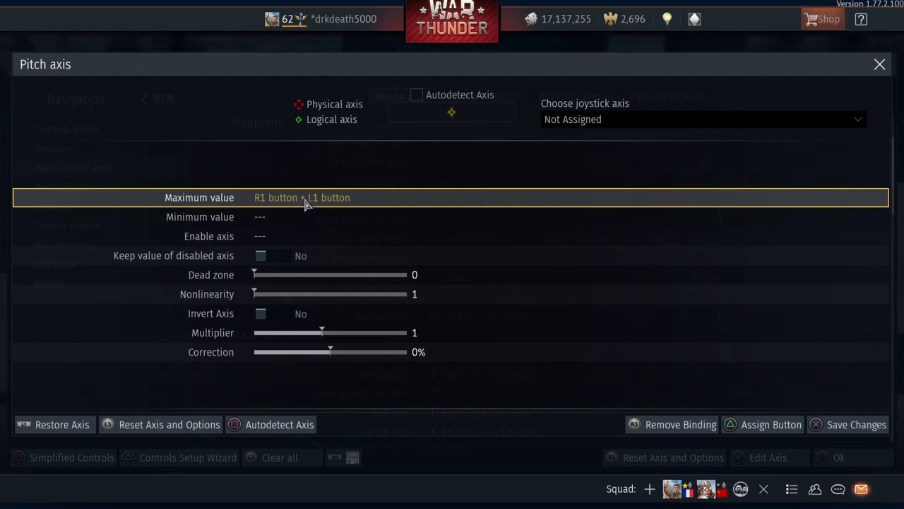
{"action": "mouse_move", "coordinate": [556, 174]}
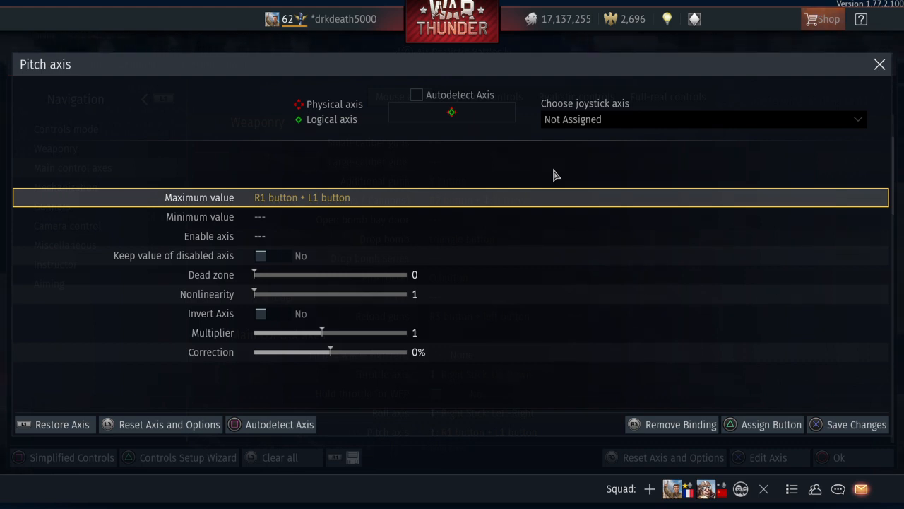
{"action": "mouse_move", "coordinate": [611, 137]}
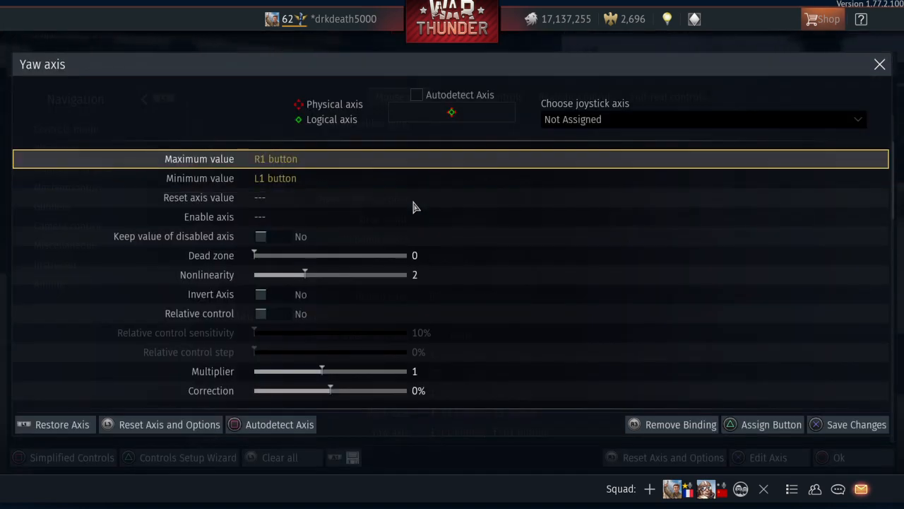
{"action": "mouse_move", "coordinate": [313, 175]}
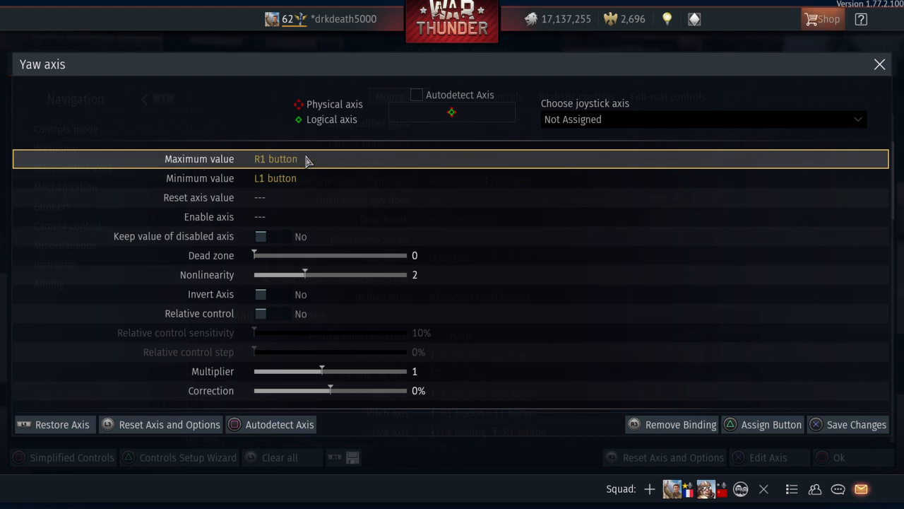
{"action": "mouse_move", "coordinate": [385, 169]}
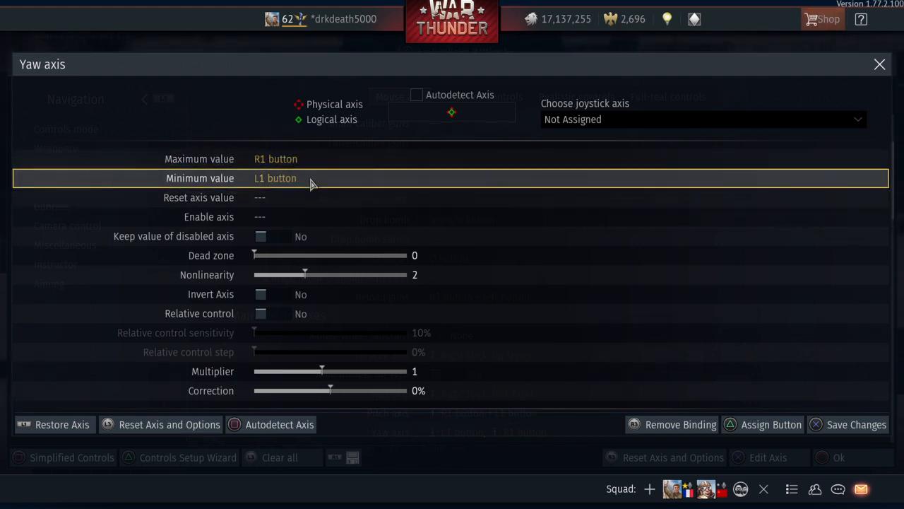
{"action": "mouse_move", "coordinate": [548, 134]}
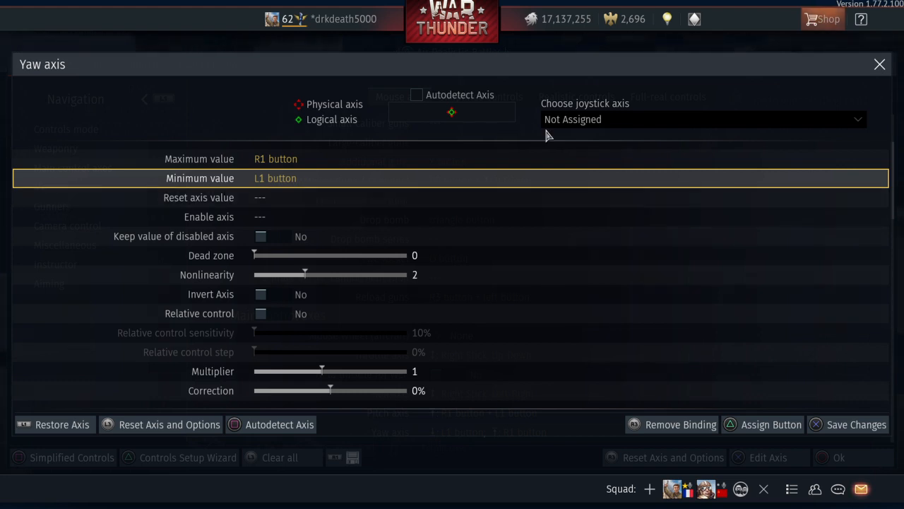
{"action": "mouse_move", "coordinate": [661, 148]}
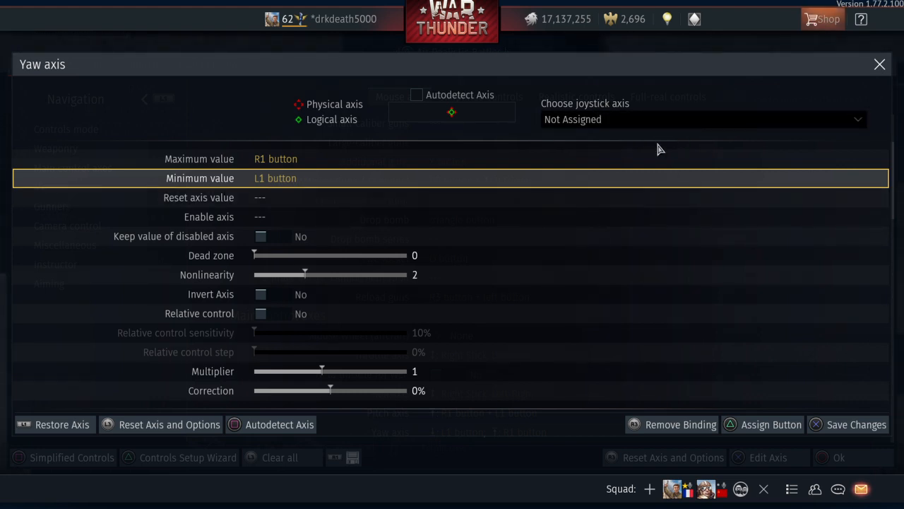
- Close the Yaw axis dialog, leaving Yaw bound to L1 and R1 buttons
{"action": "left_click", "coordinate": [856, 424]}
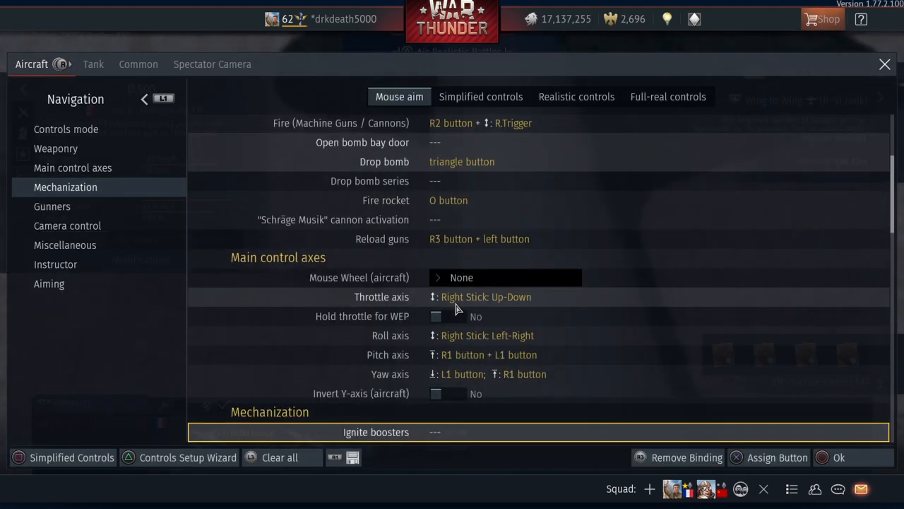
- Scroll to Mechanization: Flaps Down on right button, Flaps Up and airbrake on left
{"action": "scroll", "scroll_direction": "down", "scroll_amount": 3}
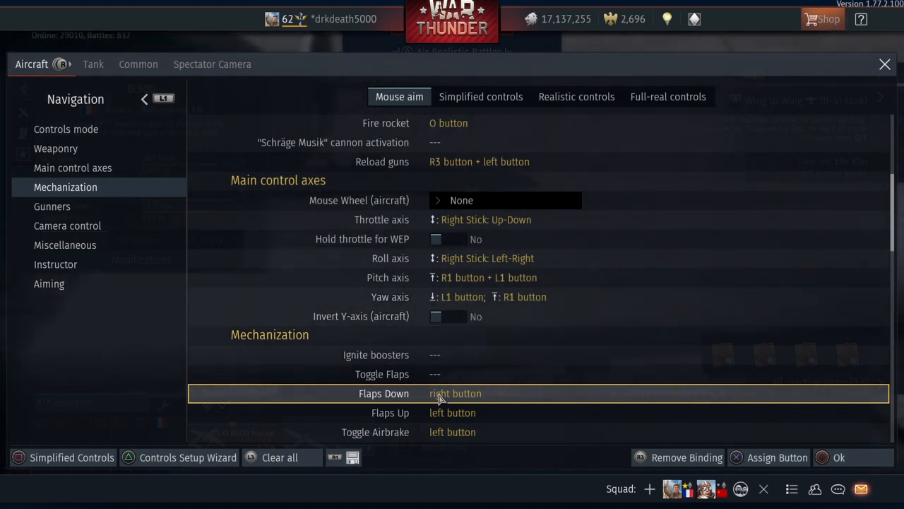
{"action": "mouse_move", "coordinate": [569, 406]}
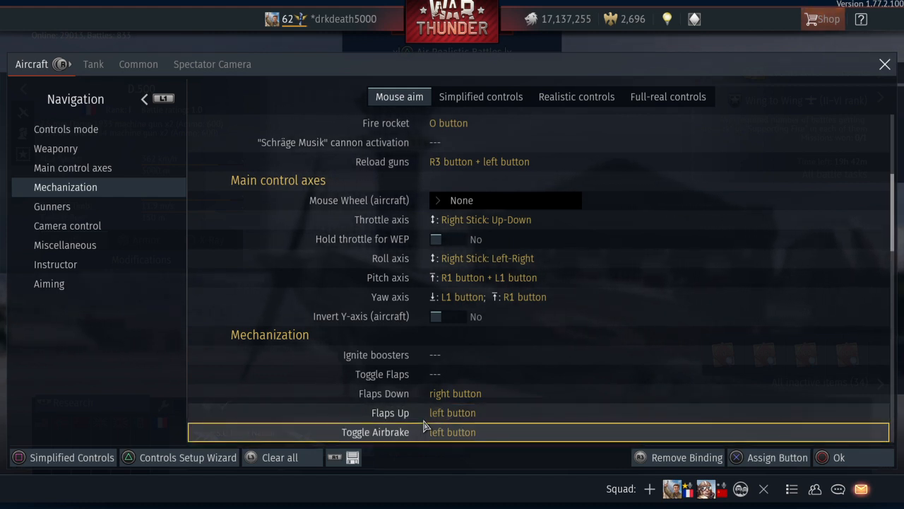
{"action": "mouse_move", "coordinate": [462, 441]}
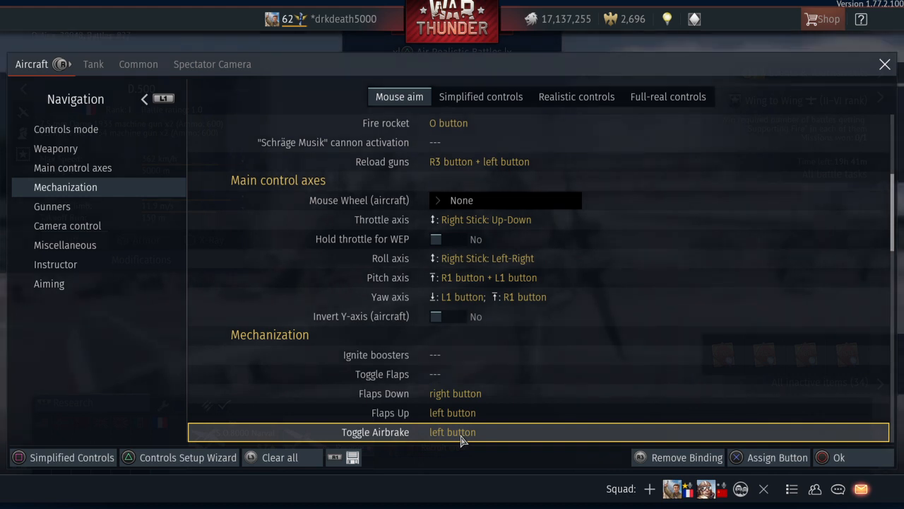
- Scroll to Camera control: Tracking Camera Enemy on touch pad, Aiming mode on square button
{"action": "scroll", "scroll_direction": "down", "scroll_amount": 3}
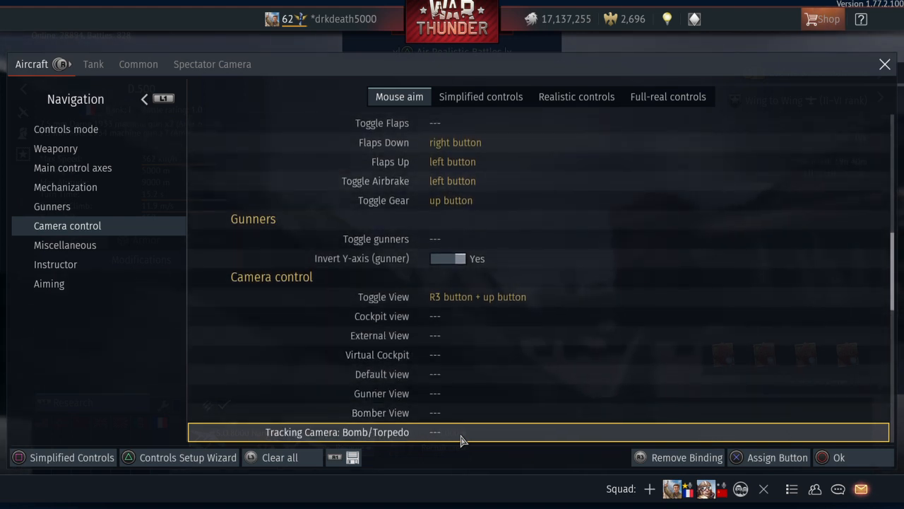
{"action": "scroll", "scroll_direction": "down", "scroll_amount": 3}
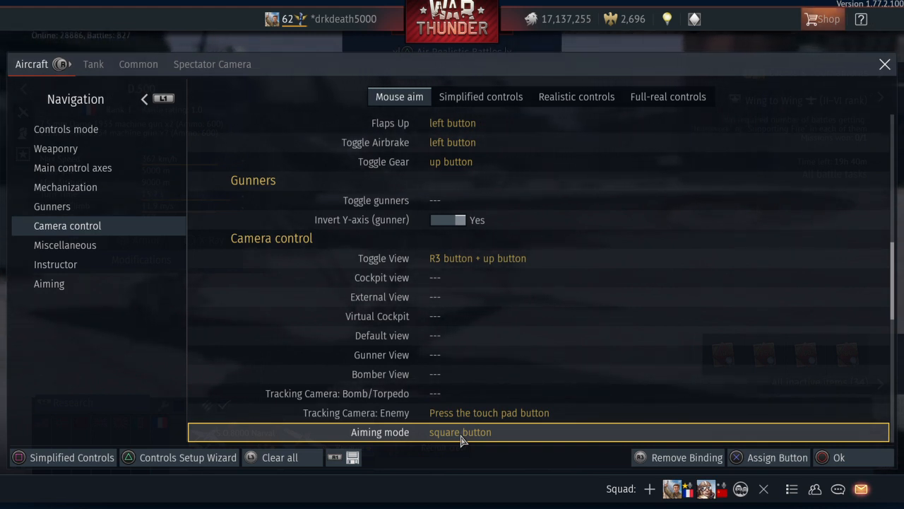
{"action": "mouse_move", "coordinate": [435, 440]}
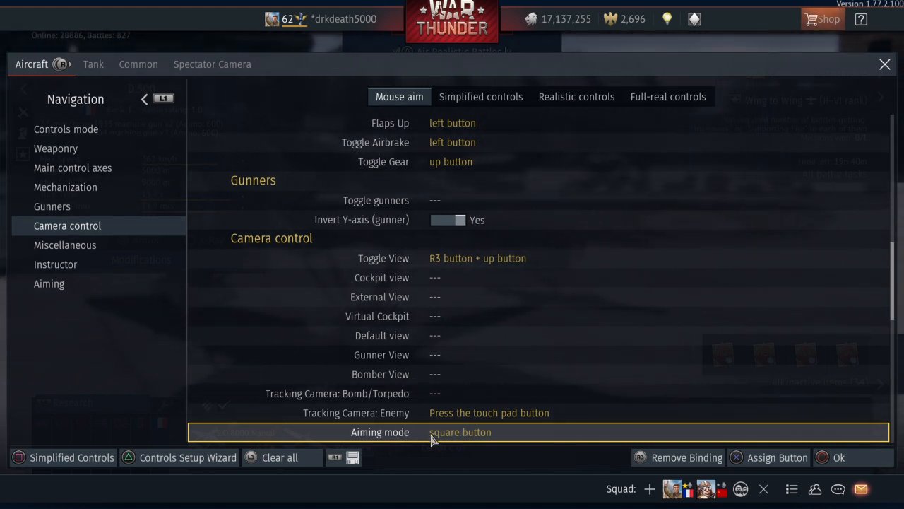
{"action": "mouse_move", "coordinate": [471, 450]}
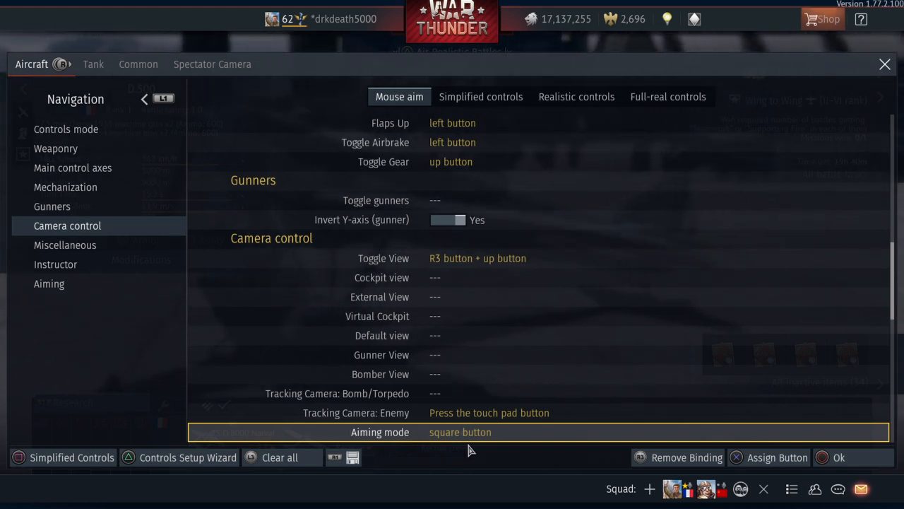
- Scroll down to the Zoom axis (Air) entry, bound to L.Trigger with L2 enabling it
{"action": "scroll", "scroll_direction": "down", "scroll_amount": 3}
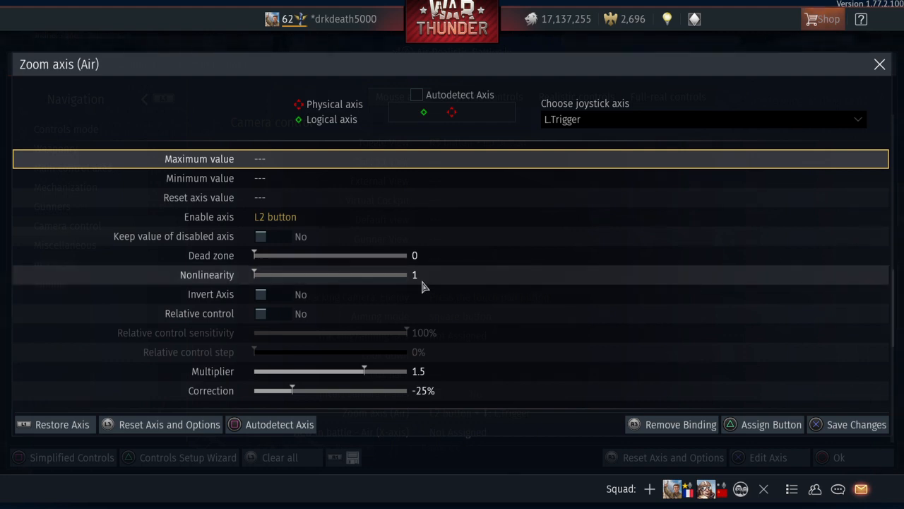
{"action": "mouse_move", "coordinate": [504, 175]}
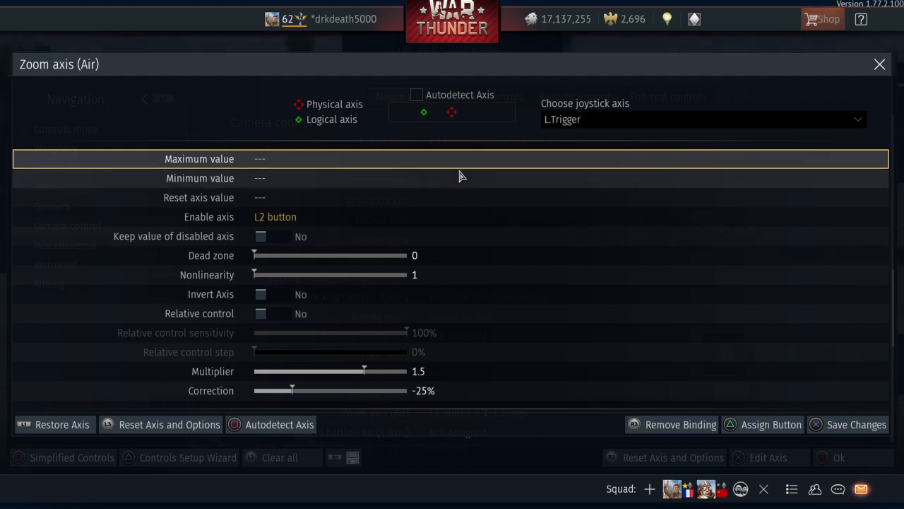
{"action": "mouse_move", "coordinate": [534, 147]}
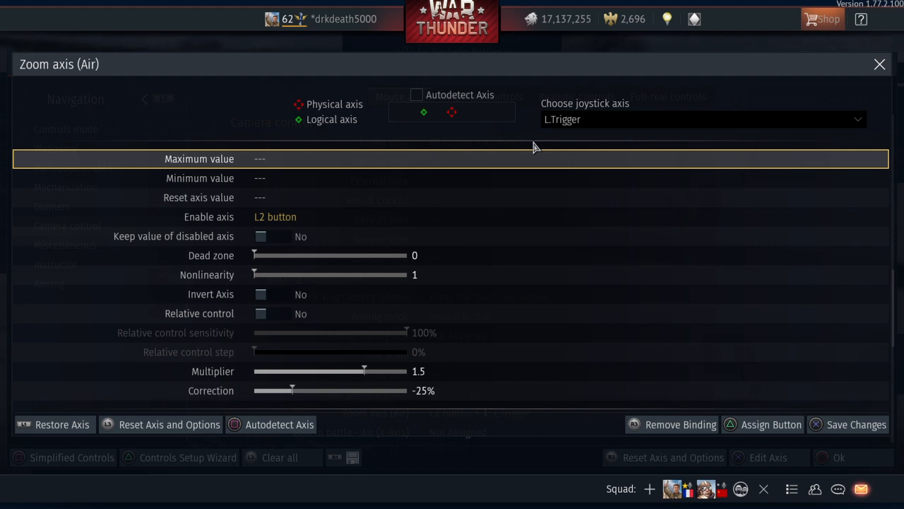
{"action": "mouse_move", "coordinate": [421, 142]}
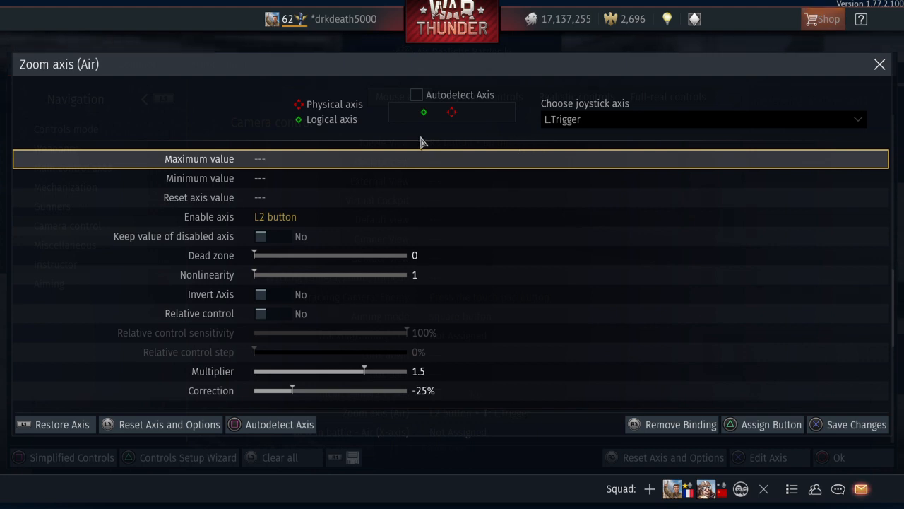
{"action": "mouse_move", "coordinate": [161, 85]}
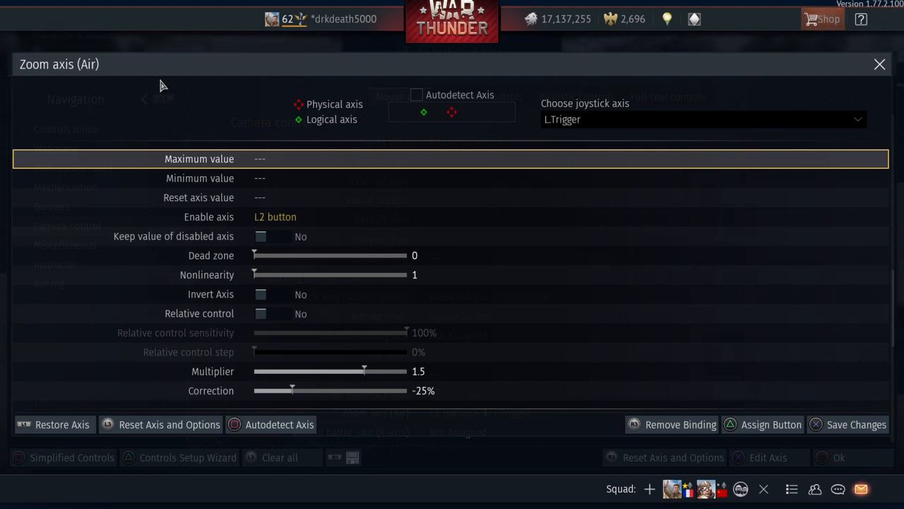
{"action": "mouse_move", "coordinate": [435, 154]}
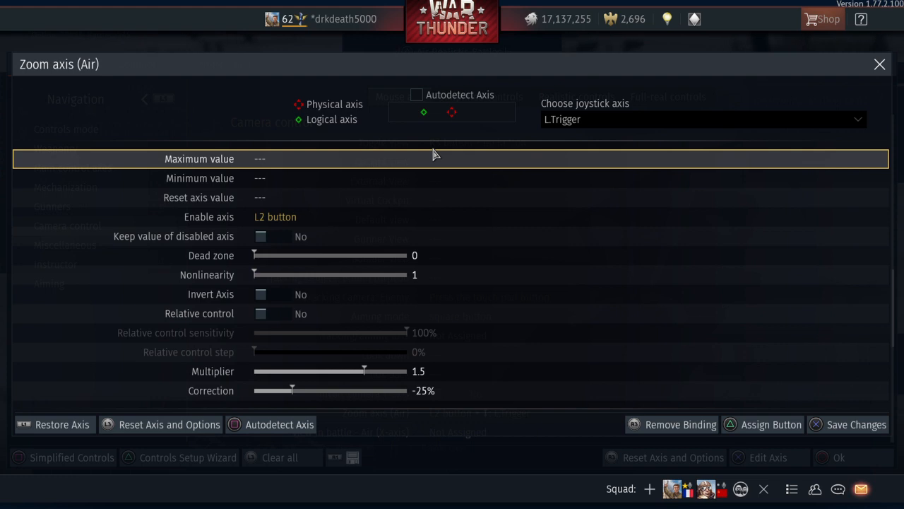
{"action": "mouse_move", "coordinate": [424, 179]}
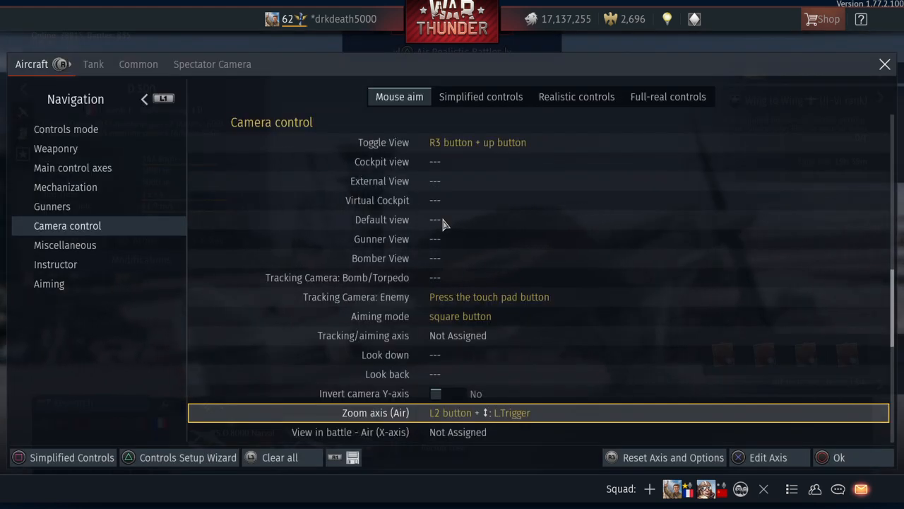
- Scroll past Zoom axis to the View in battle and Head movement axes, all Not Assigned
{"action": "scroll", "scroll_direction": "down", "scroll_amount": 3}
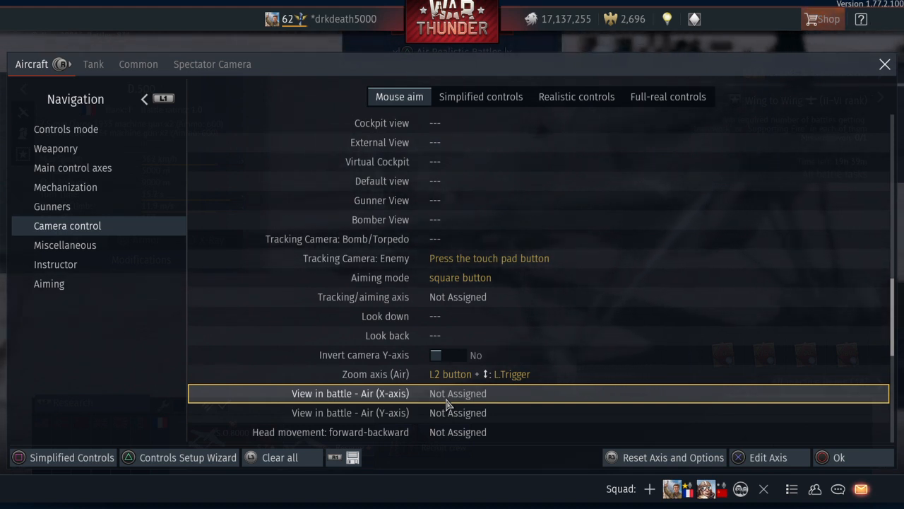
{"action": "scroll", "scroll_direction": "down", "scroll_amount": 3}
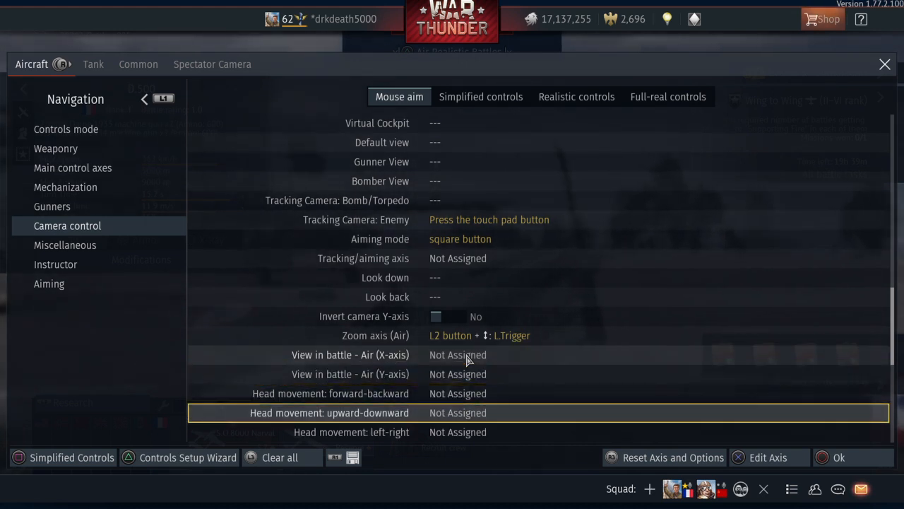
- Bind aiming Control X-axis to Left Stick: Left-Right, adding it alongside existing assignments
{"action": "left_click", "coordinate": [65, 244]}
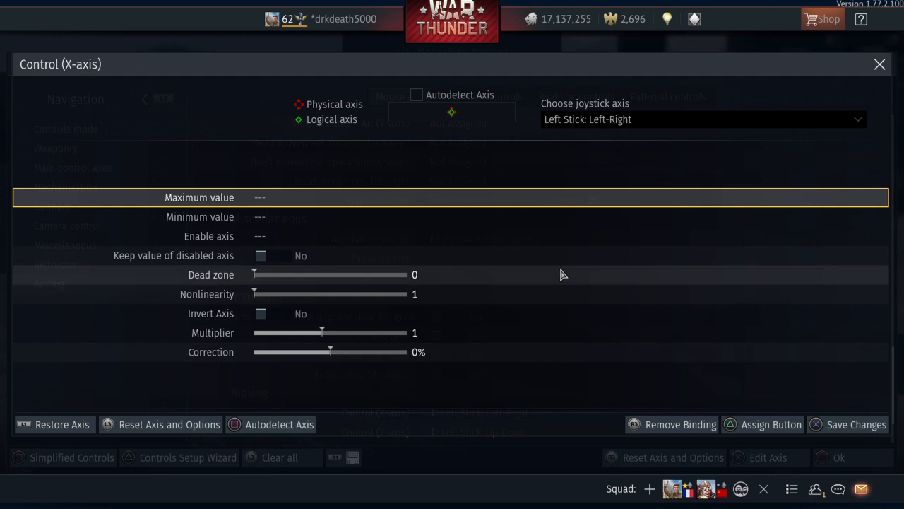
{"action": "mouse_move", "coordinate": [522, 166]}
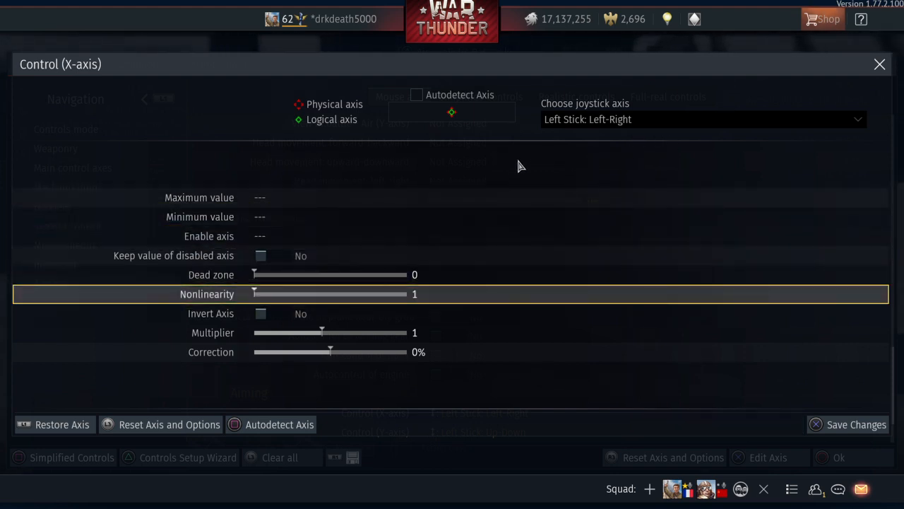
{"action": "mouse_move", "coordinate": [273, 310]}
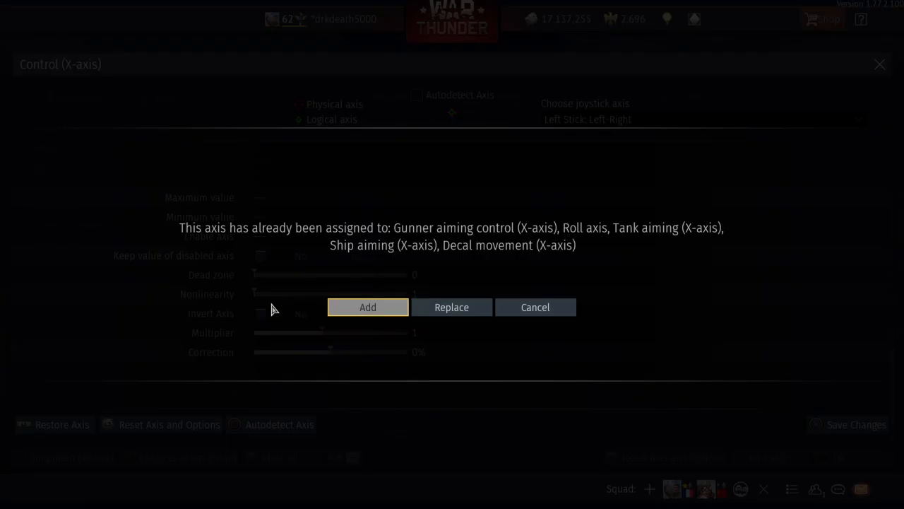
{"action": "left_click", "coordinate": [367, 307]}
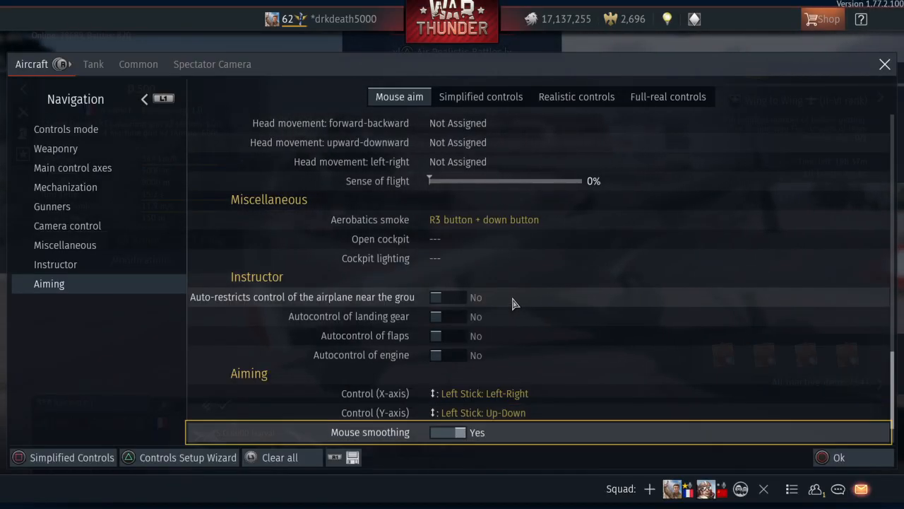
- Scroll to gamepad aim acceleration 20% and camera sensitivity 75%, then open the Tank tab
{"action": "scroll", "scroll_direction": "down", "scroll_amount": 3}
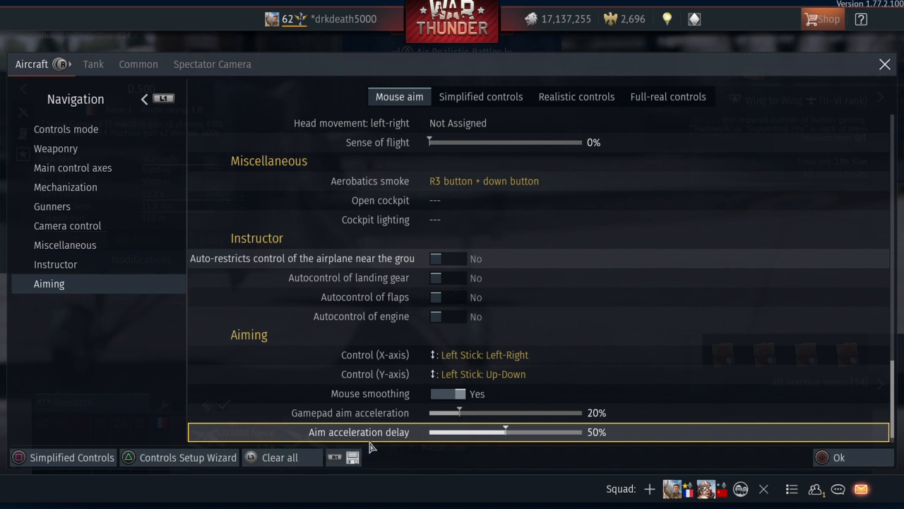
{"action": "mouse_move", "coordinate": [403, 436]}
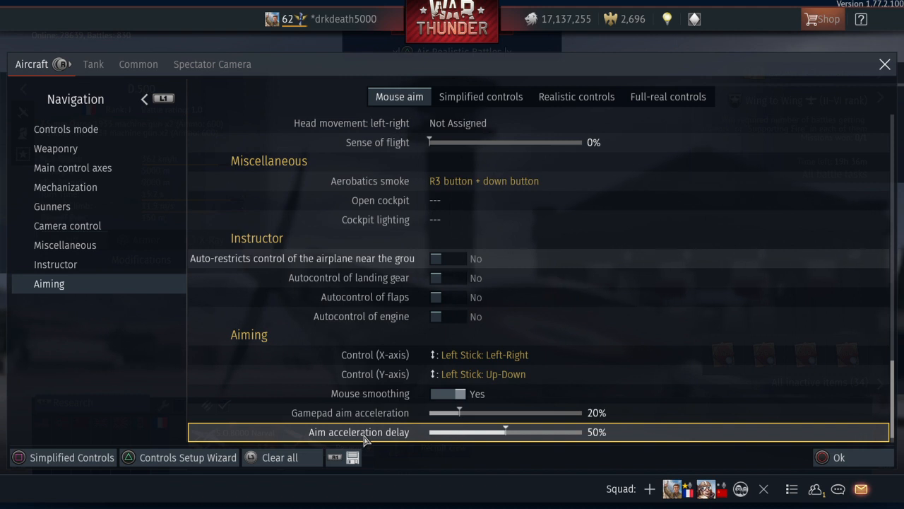
{"action": "scroll", "scroll_direction": "down", "scroll_amount": 3}
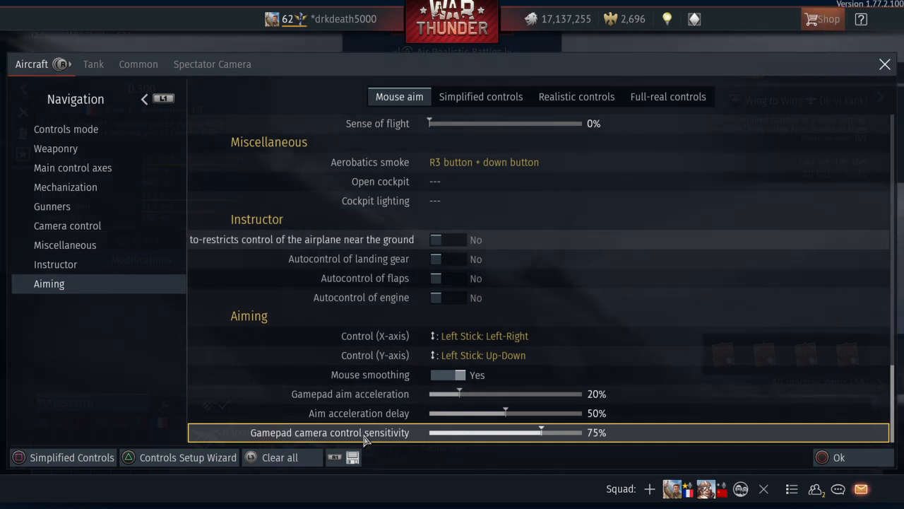
{"action": "left_click", "coordinate": [93, 63]}
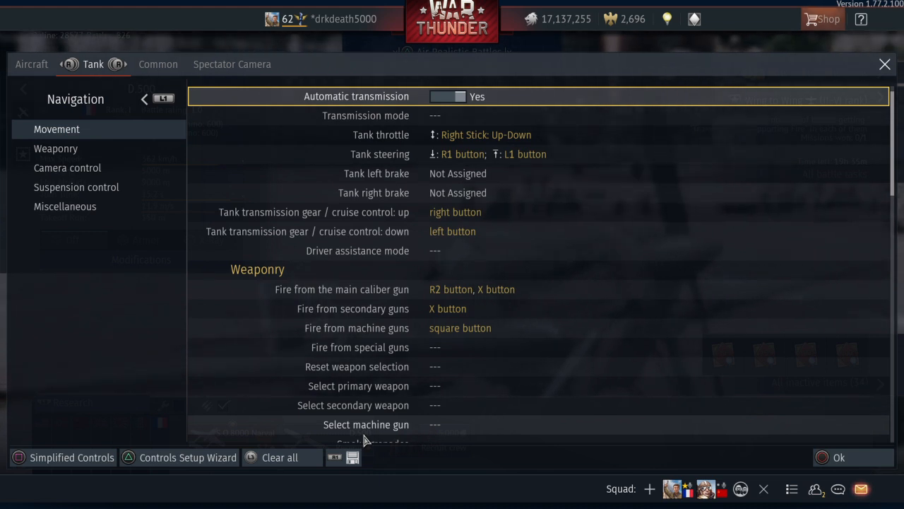
- Switch to the Common controls tab, showing Chat on RETURN and Push-to-talk on RCONTROL
{"action": "left_click", "coordinate": [138, 63]}
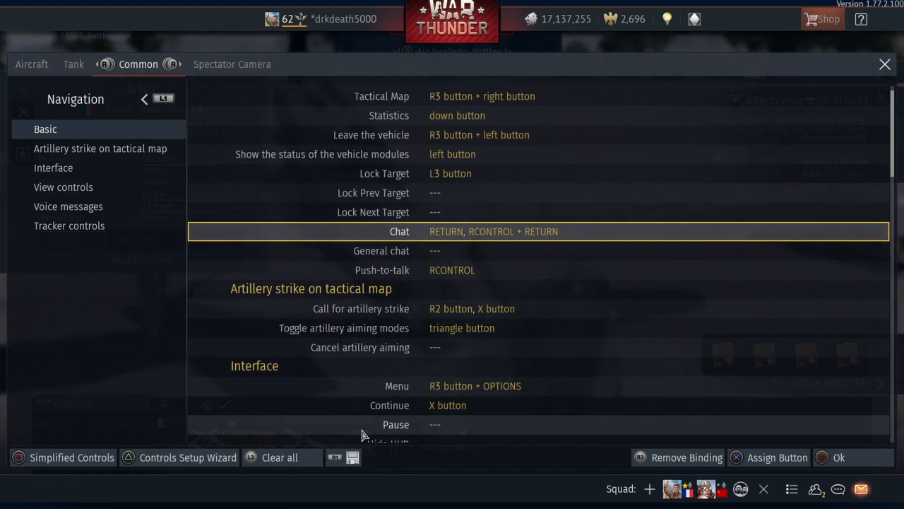
{"action": "left_click", "coordinate": [381, 250]}
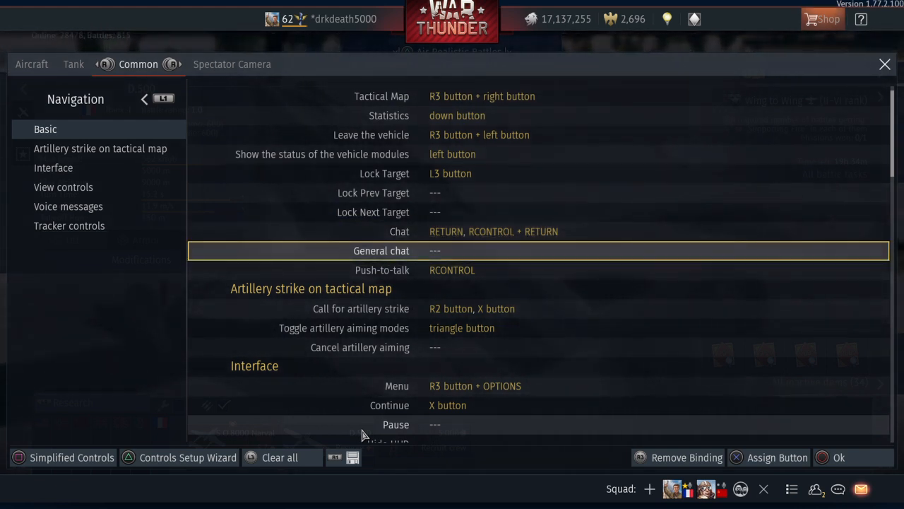
{"action": "left_click", "coordinate": [400, 231]}
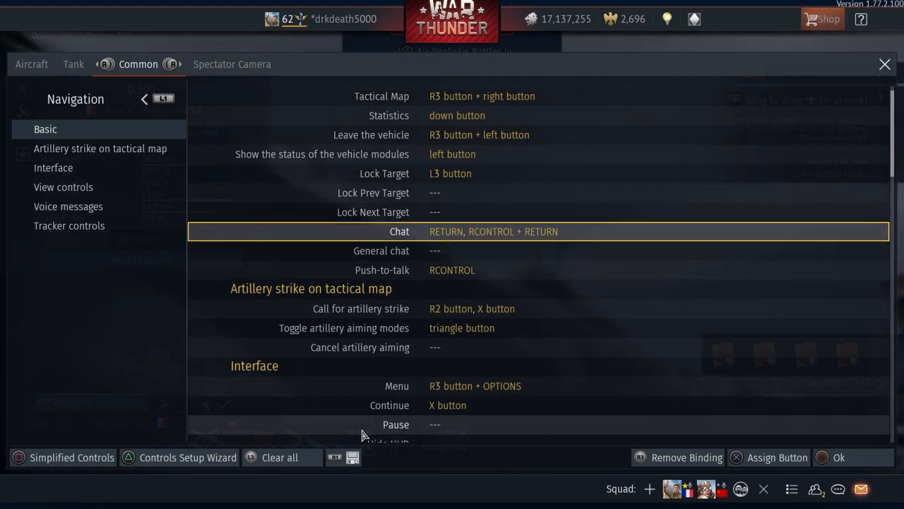
{"action": "left_click", "coordinate": [380, 250]}
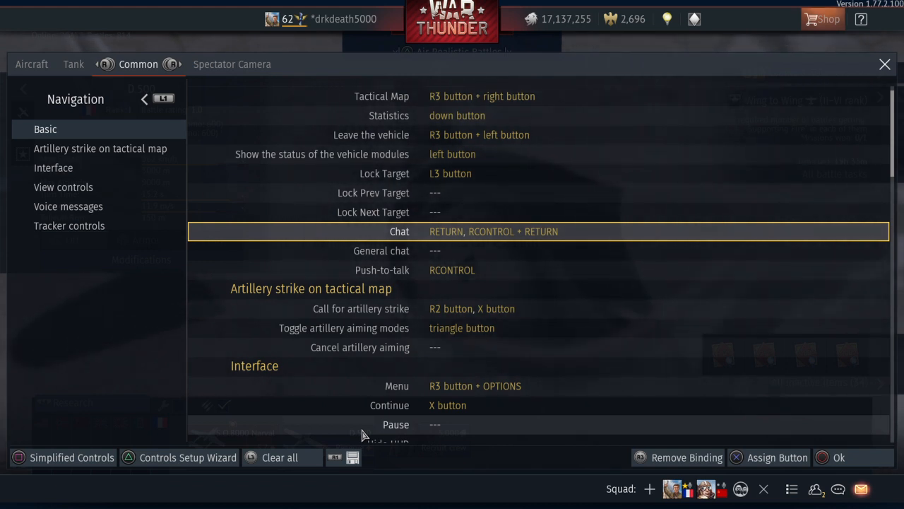
{"action": "left_click", "coordinate": [382, 251]}
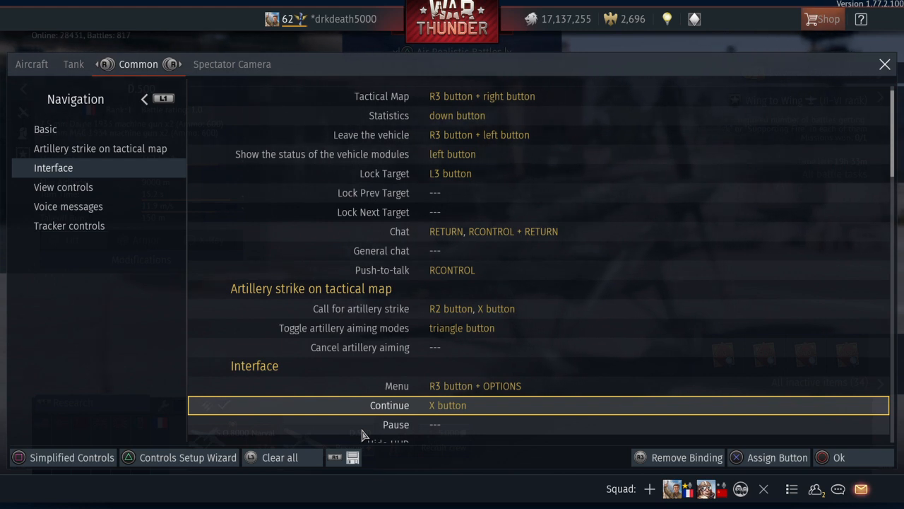
- Move down to View controls: Mouse look activation on R3, aim sensitivity 5%
{"action": "scroll", "scroll_direction": "down", "scroll_amount": 3}
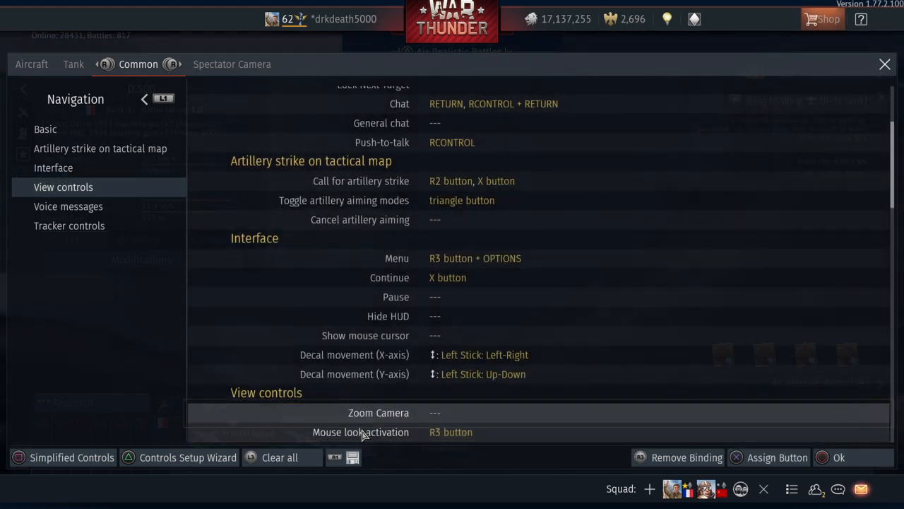
{"action": "left_click", "coordinate": [377, 412]}
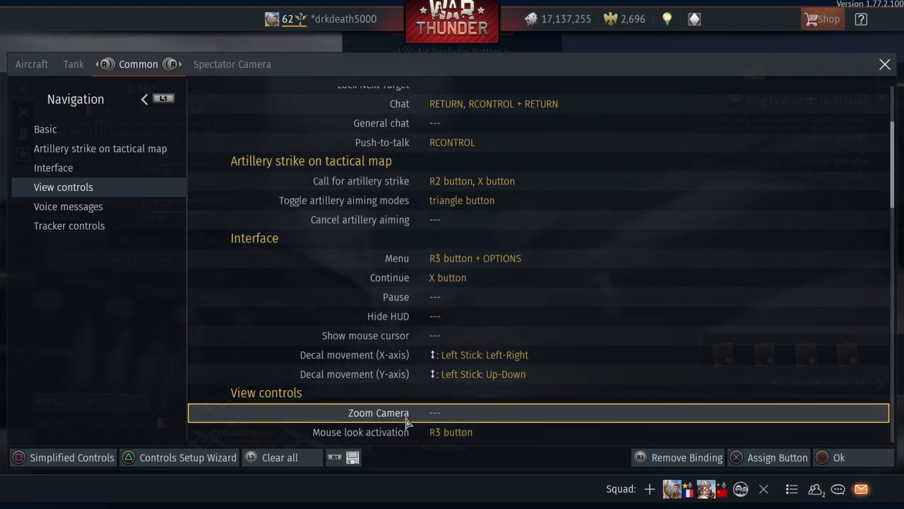
{"action": "mouse_move", "coordinate": [459, 426]}
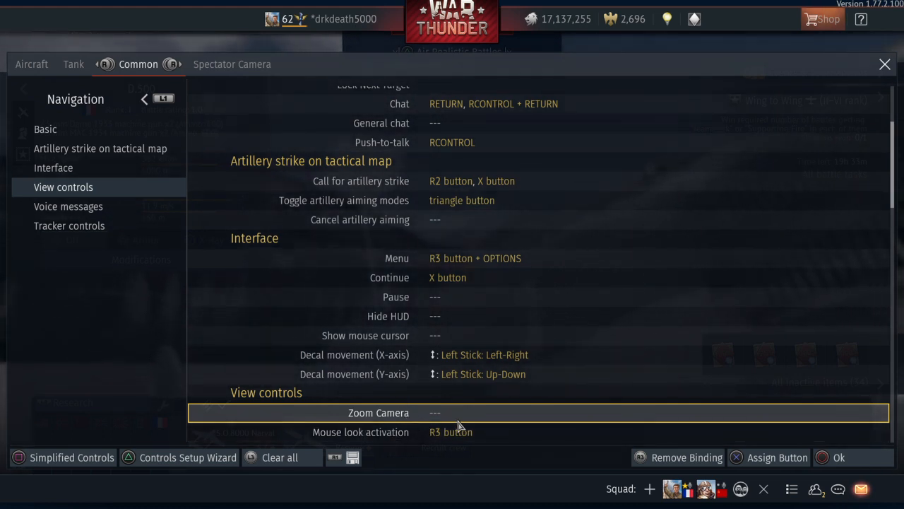
{"action": "mouse_move", "coordinate": [459, 432]}
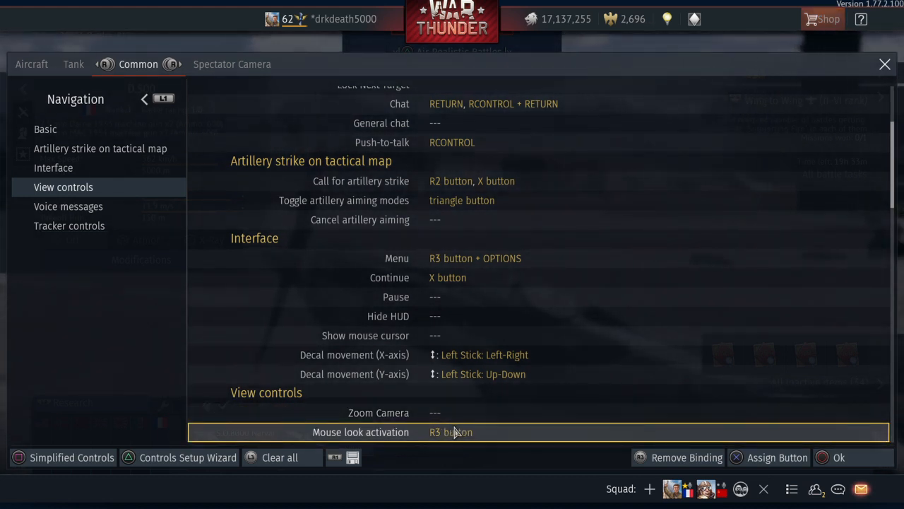
{"action": "scroll", "scroll_direction": "down", "scroll_amount": 3}
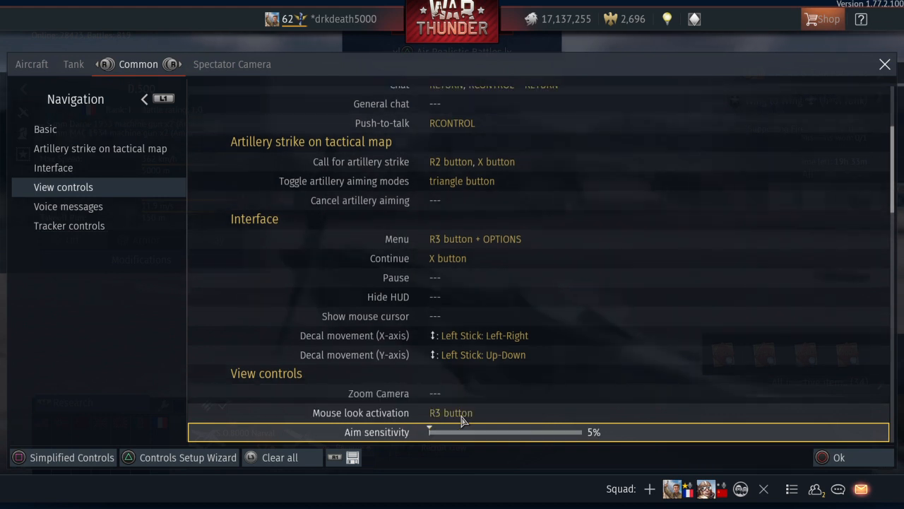
{"action": "left_click", "coordinate": [451, 412]}
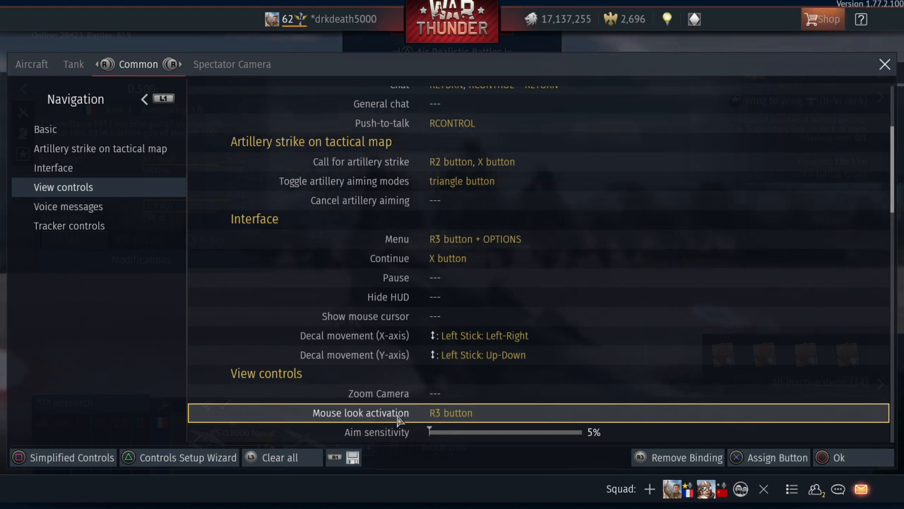
{"action": "mouse_move", "coordinate": [307, 430]}
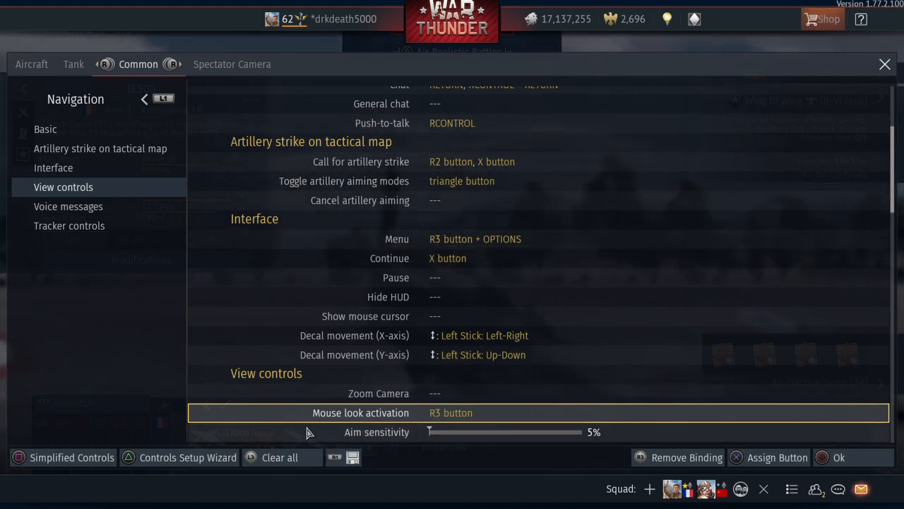
{"action": "mouse_move", "coordinate": [473, 419]}
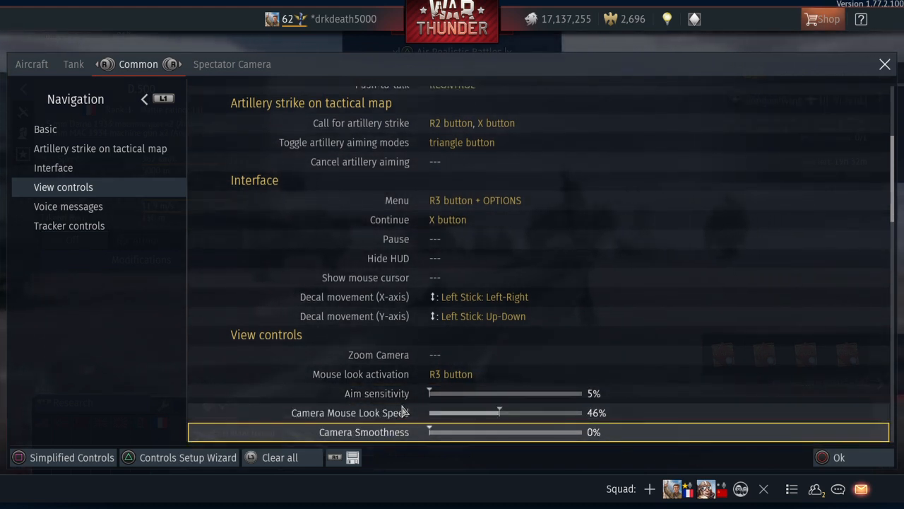
{"action": "mouse_move", "coordinate": [399, 412]}
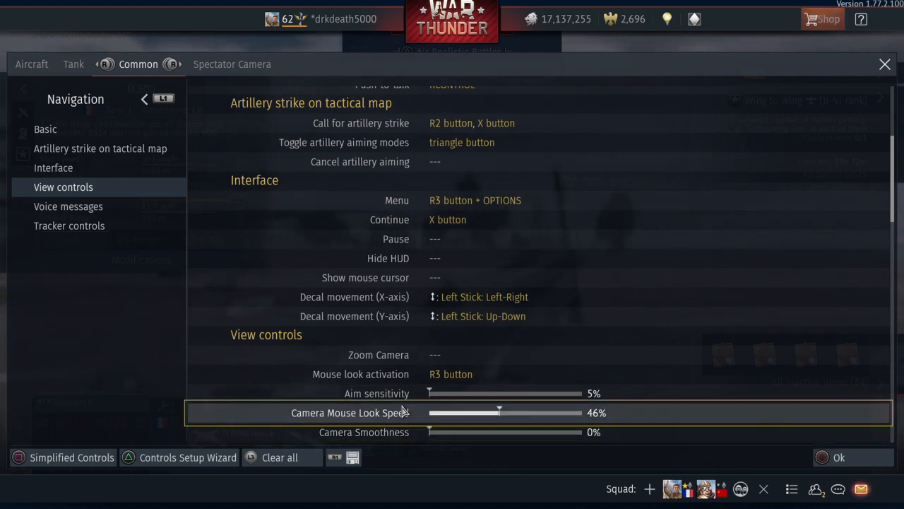
- Scroll past Camera Mouse Look Speed 46% and smoothness 0% to Voice messages
{"action": "scroll", "scroll_direction": "down", "scroll_amount": 3}
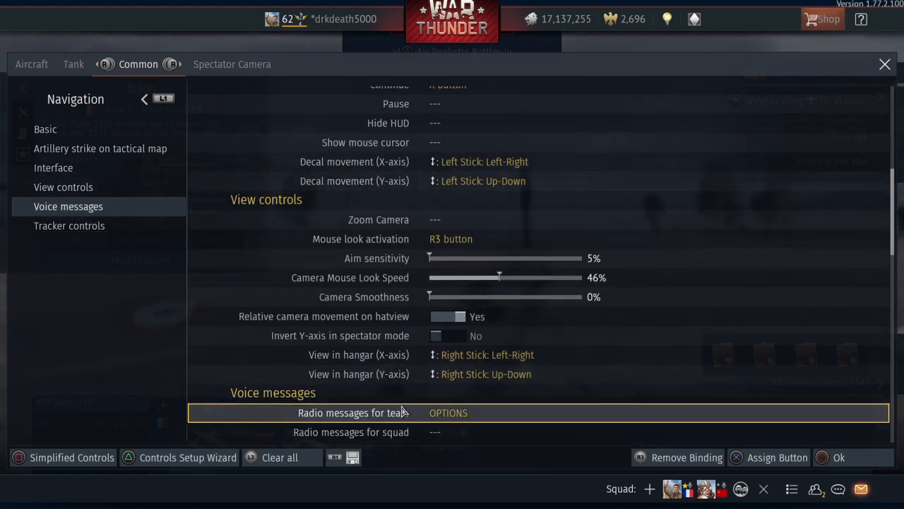
{"action": "mouse_move", "coordinate": [316, 420]}
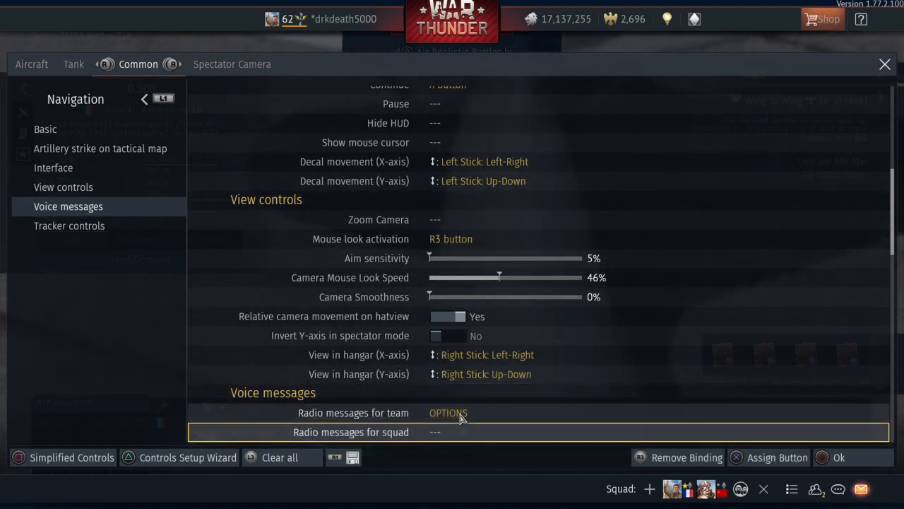
- Scroll past radio message favorites to Tracker controls: zoom sensitivity 100%, head-tracked zoom on
{"action": "scroll", "scroll_direction": "down", "scroll_amount": 3}
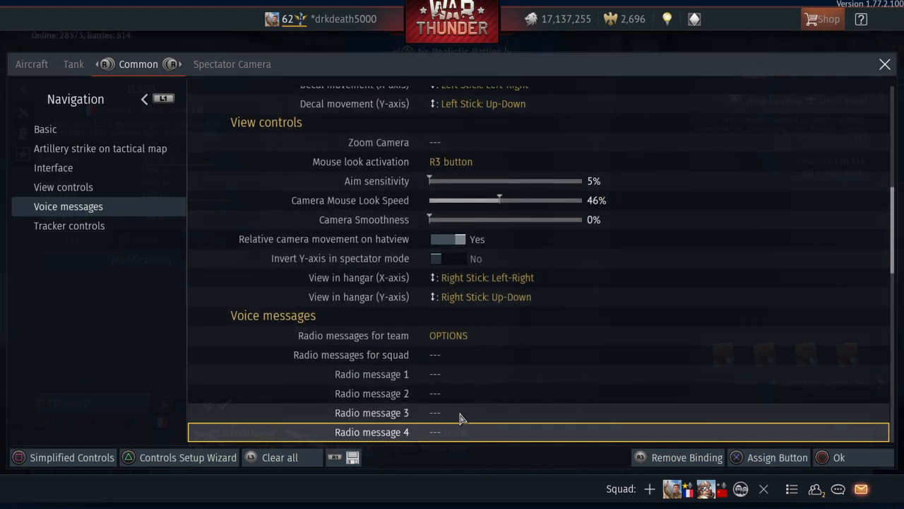
{"action": "scroll", "scroll_direction": "down", "scroll_amount": 3}
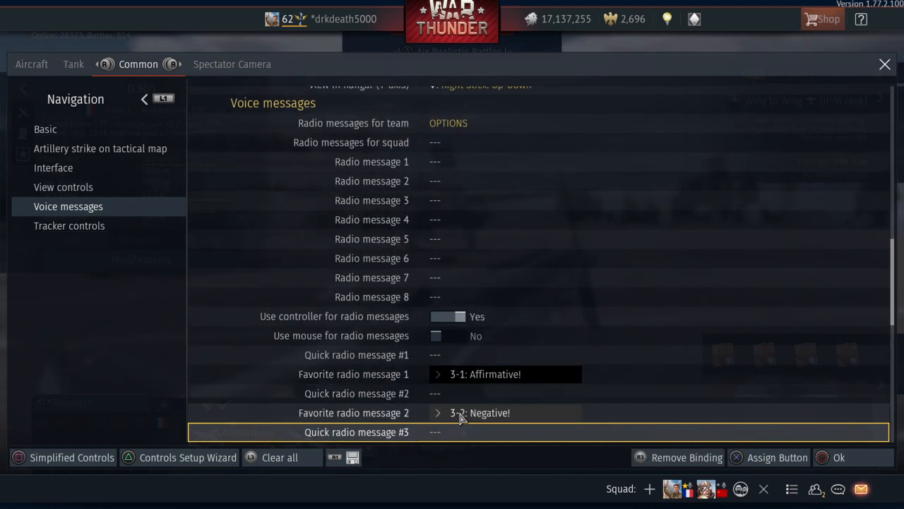
{"action": "scroll", "scroll_direction": "down", "scroll_amount": 3}
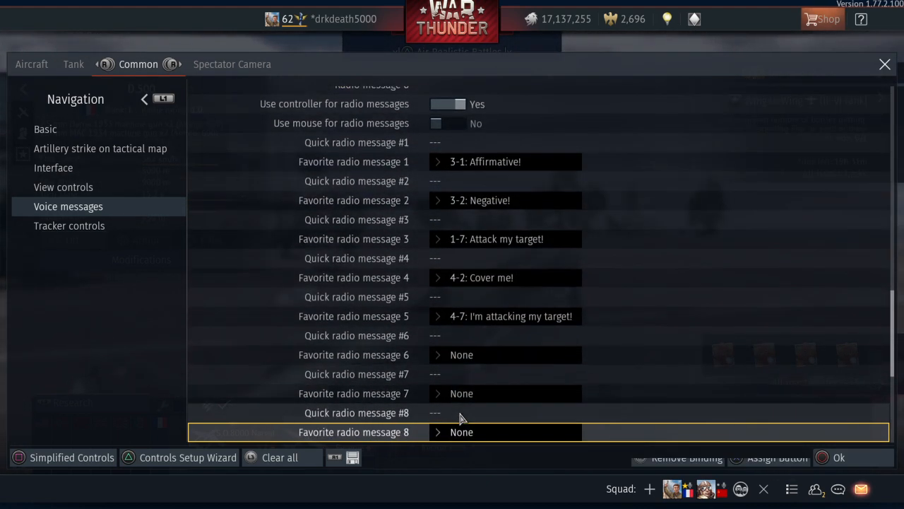
{"action": "left_click", "coordinate": [69, 225]}
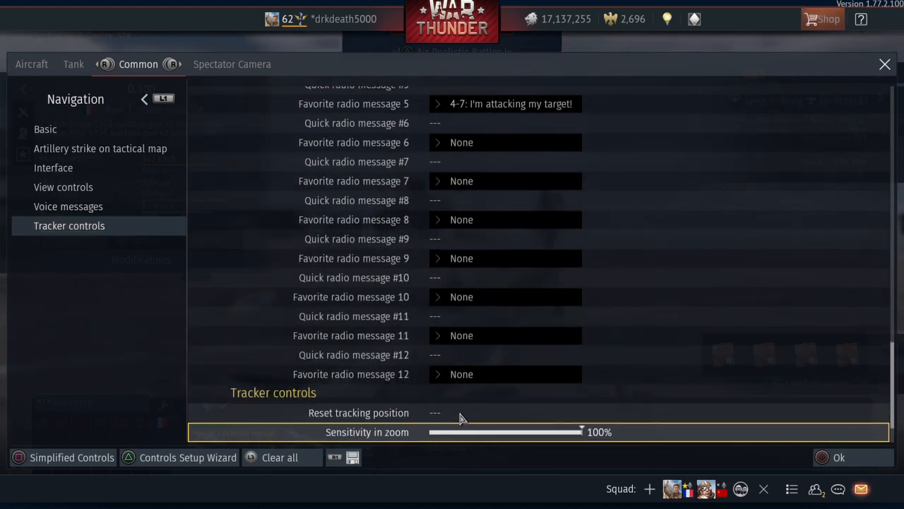
{"action": "scroll", "scroll_direction": "down", "scroll_amount": 3}
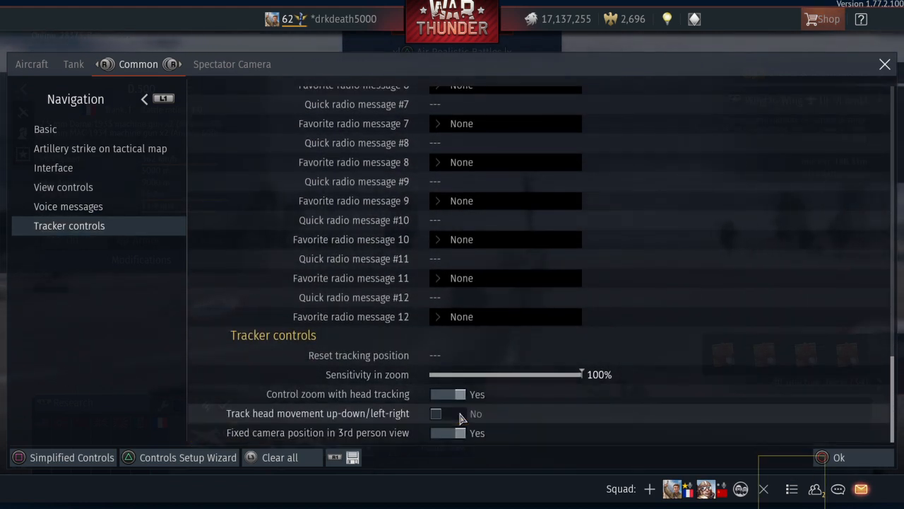